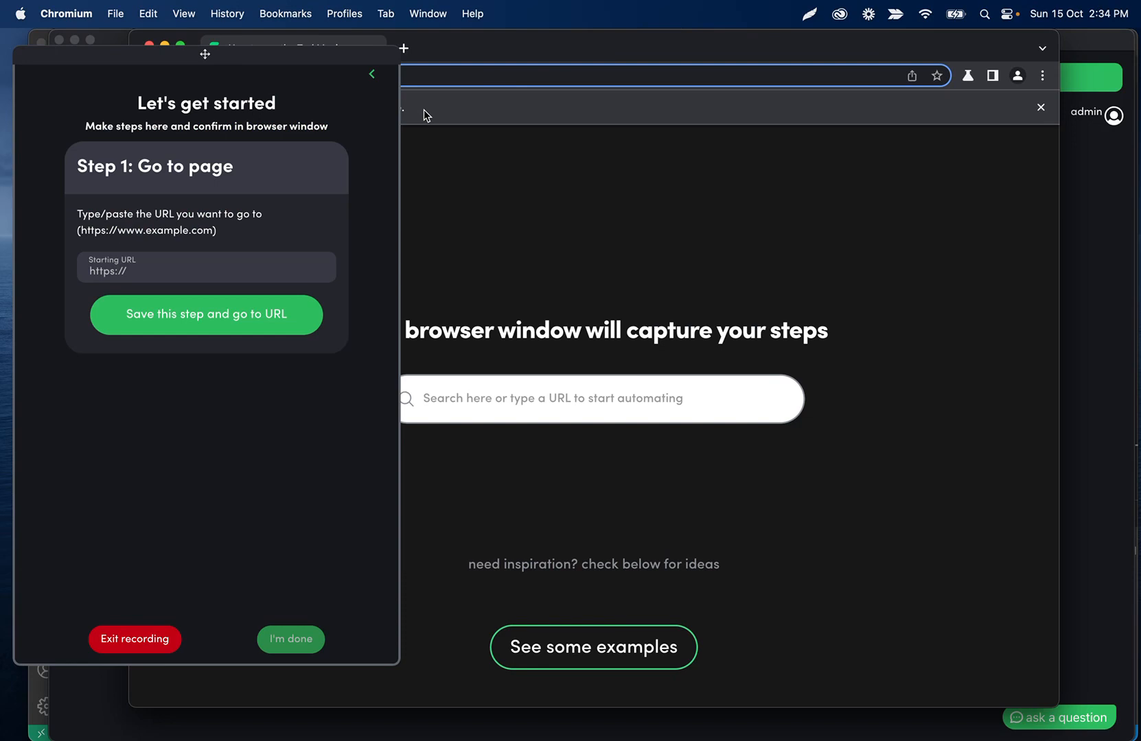
mouse_move(299, 222)
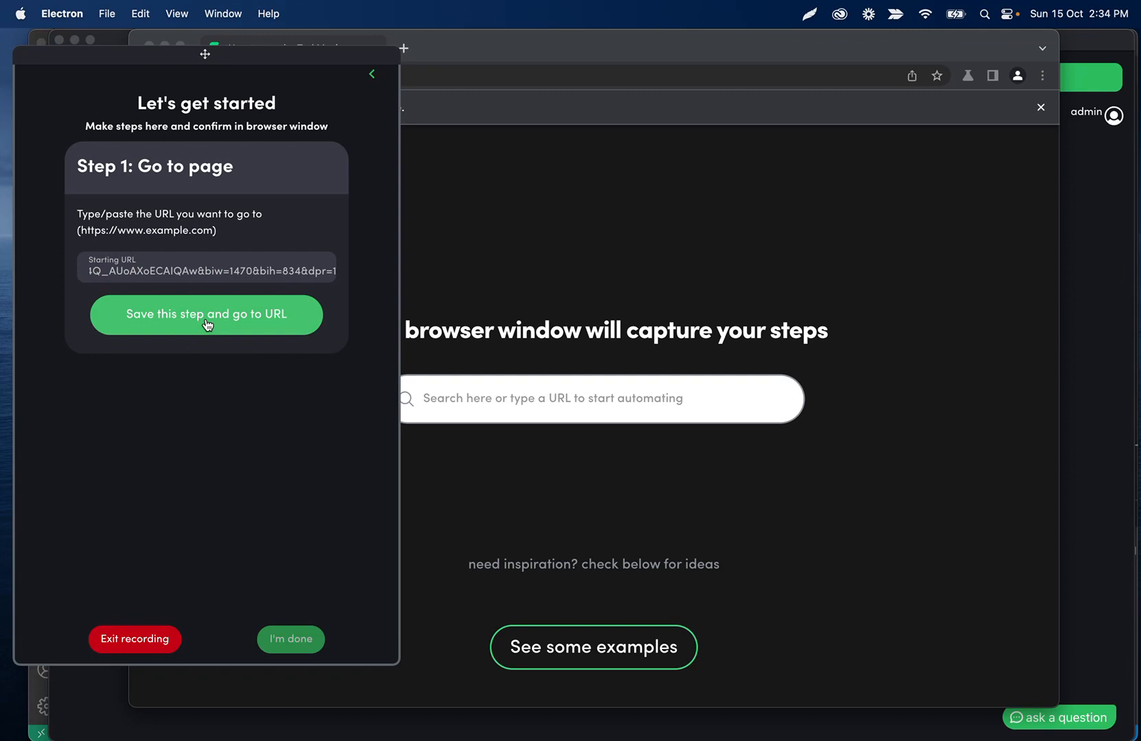
Save Step 1 with the Google dog images URL and load that page
left_click(205, 315)
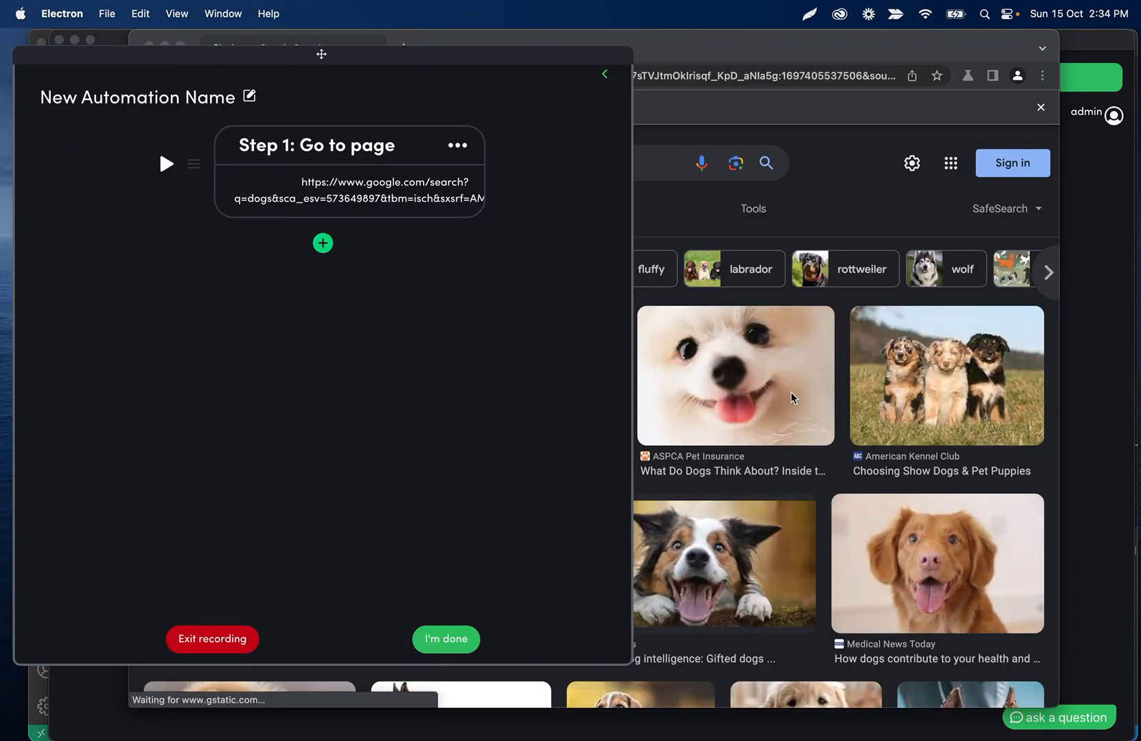
mouse_move(802, 461)
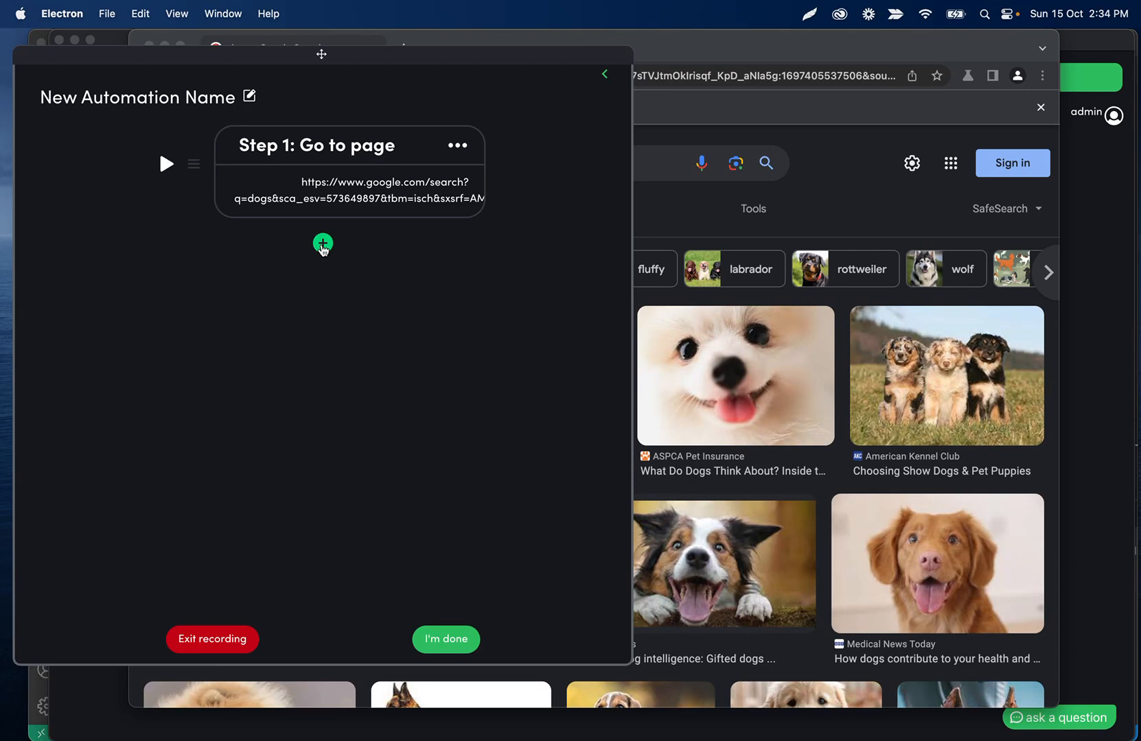
Add Step 2 below Step 1 to scrape the selected dog pictures
left_click(323, 244)
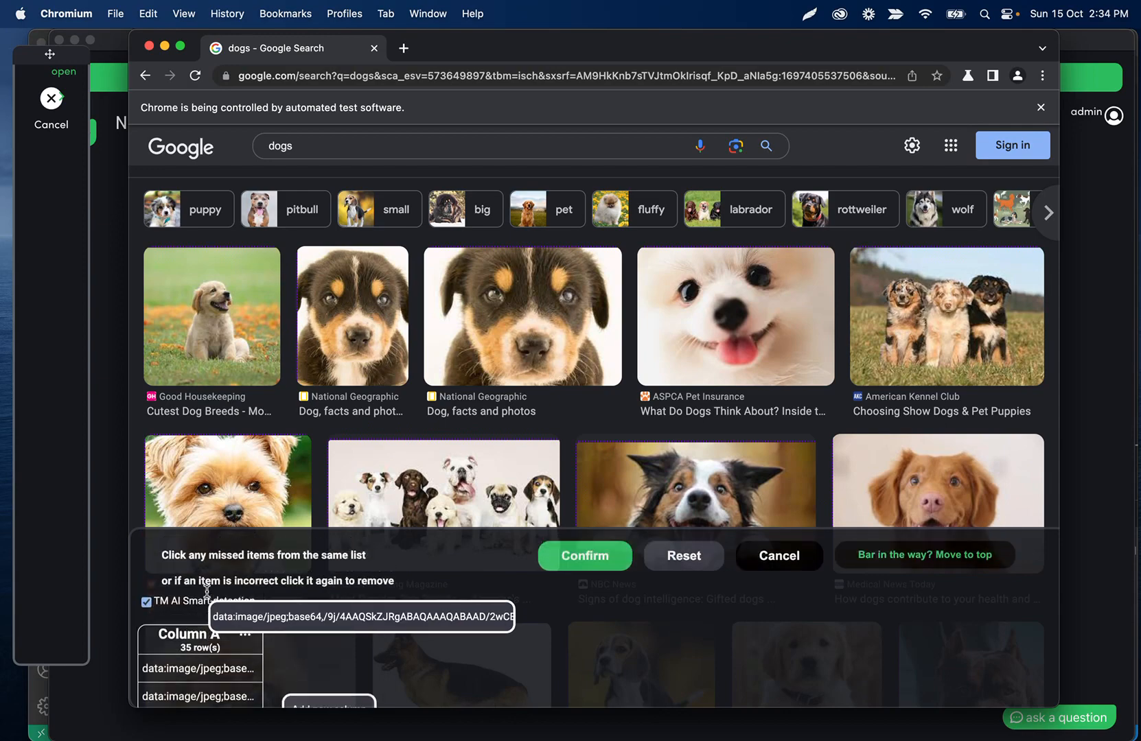
left_click(583, 555)
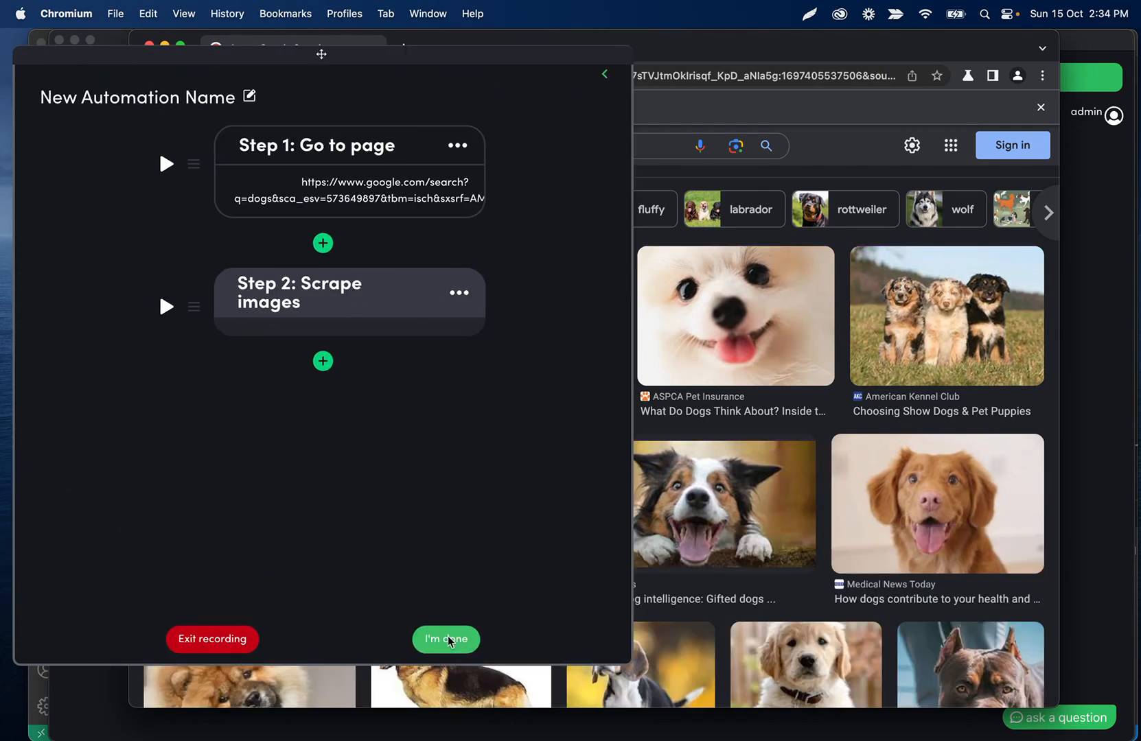
End recording with 'I'm done' to return to the editor showing both steps
left_click(445, 639)
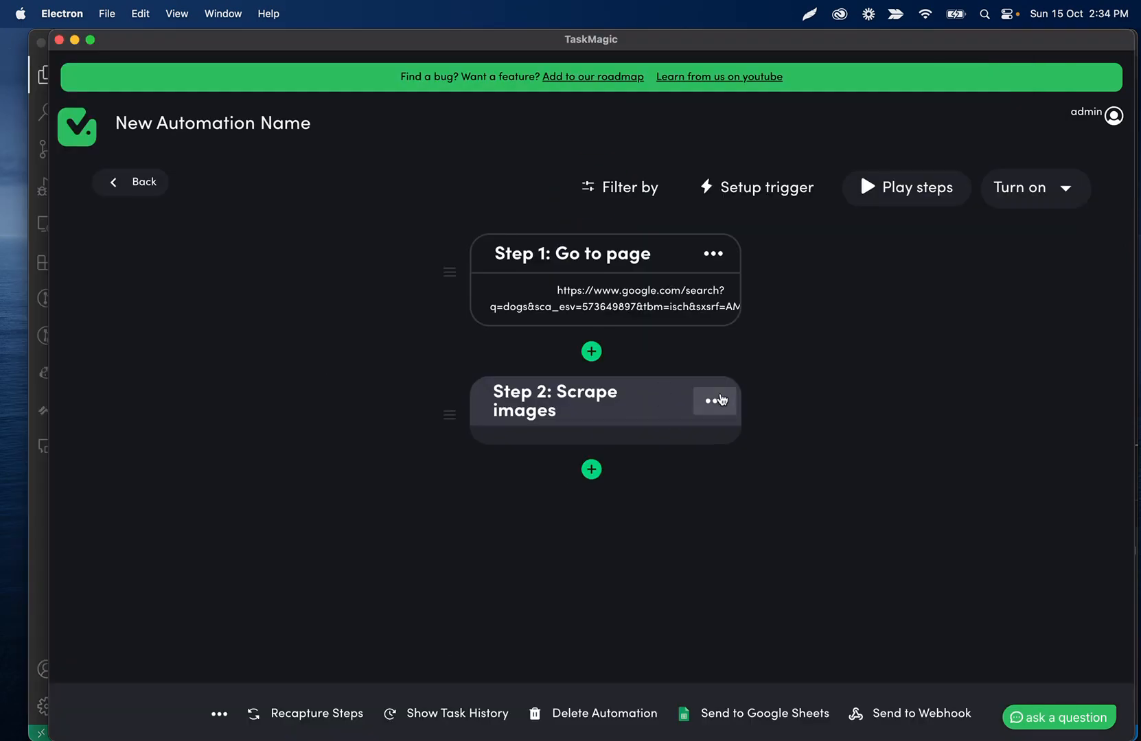
mouse_move(675, 365)
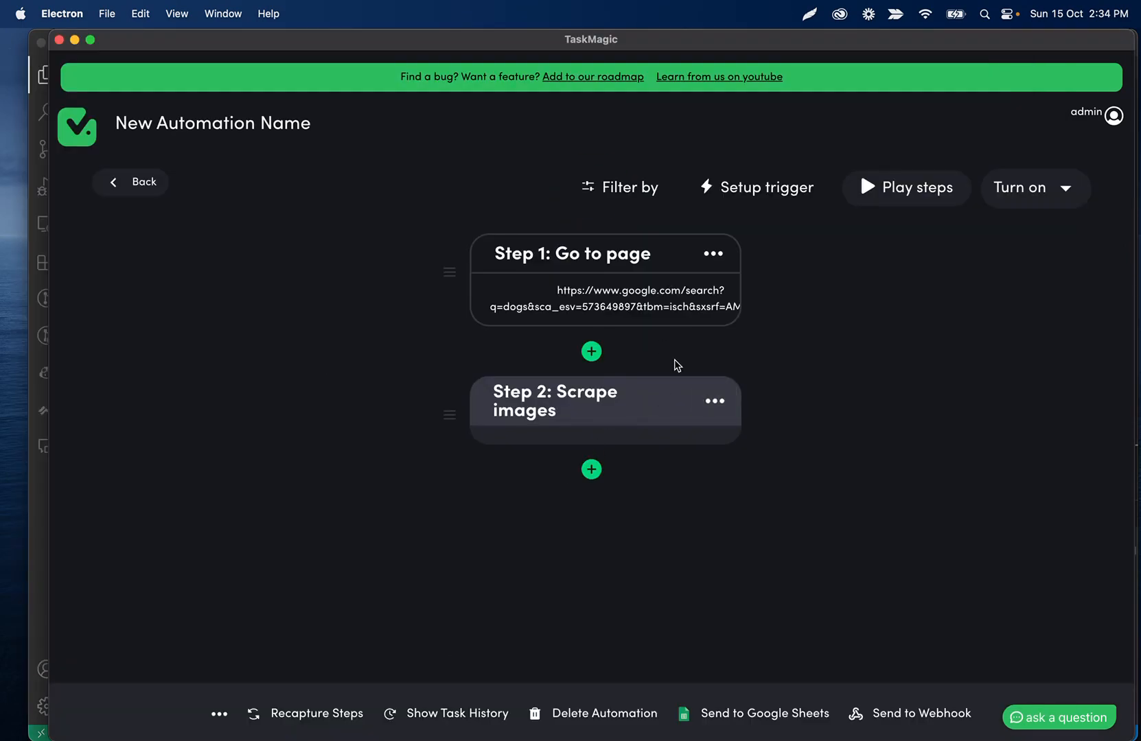
mouse_move(625, 280)
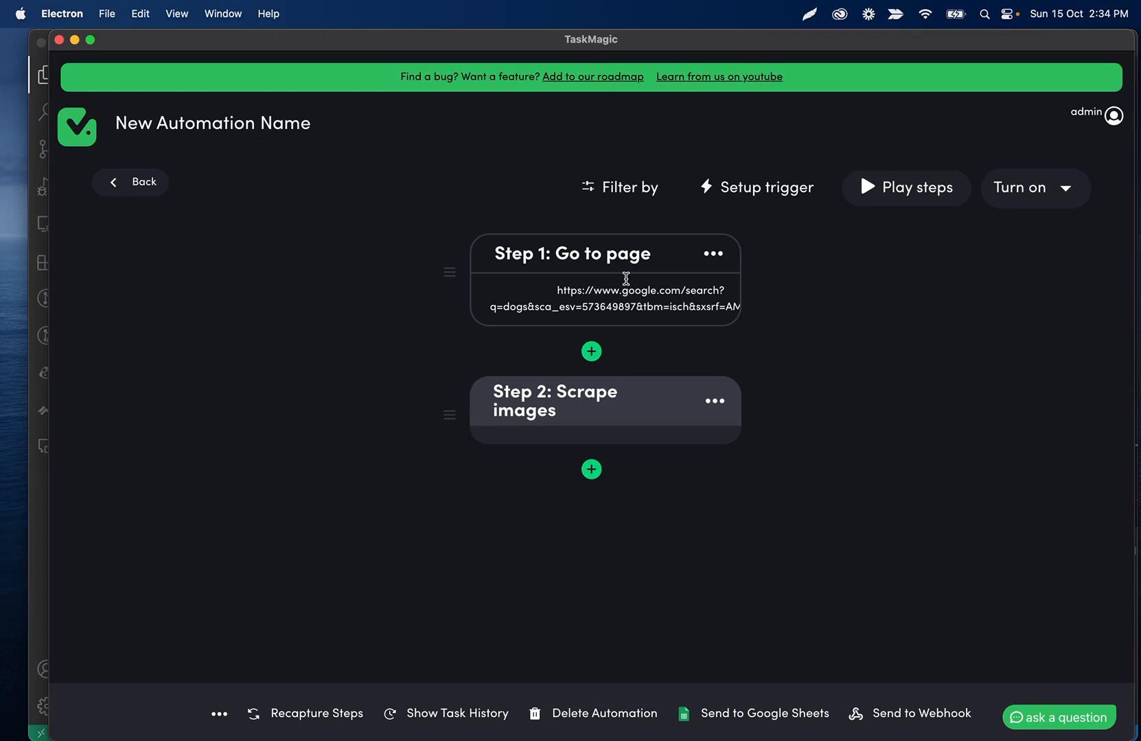
mouse_move(668, 375)
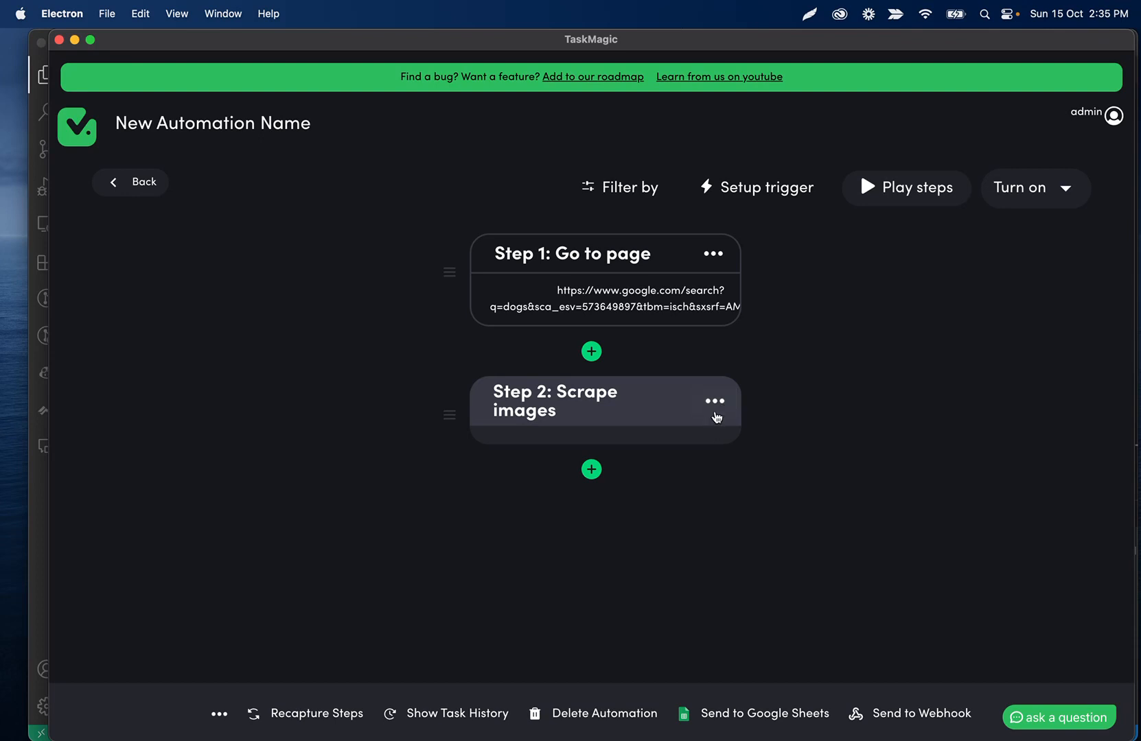
left_click(714, 401)
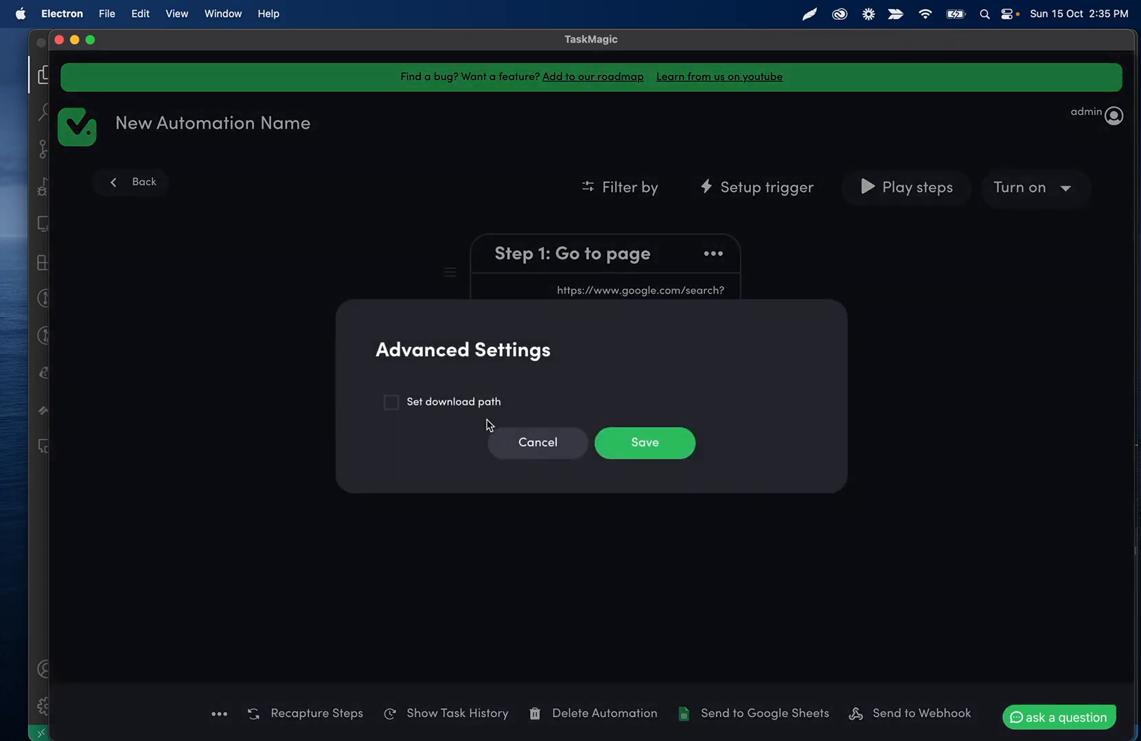
left_click(643, 442)
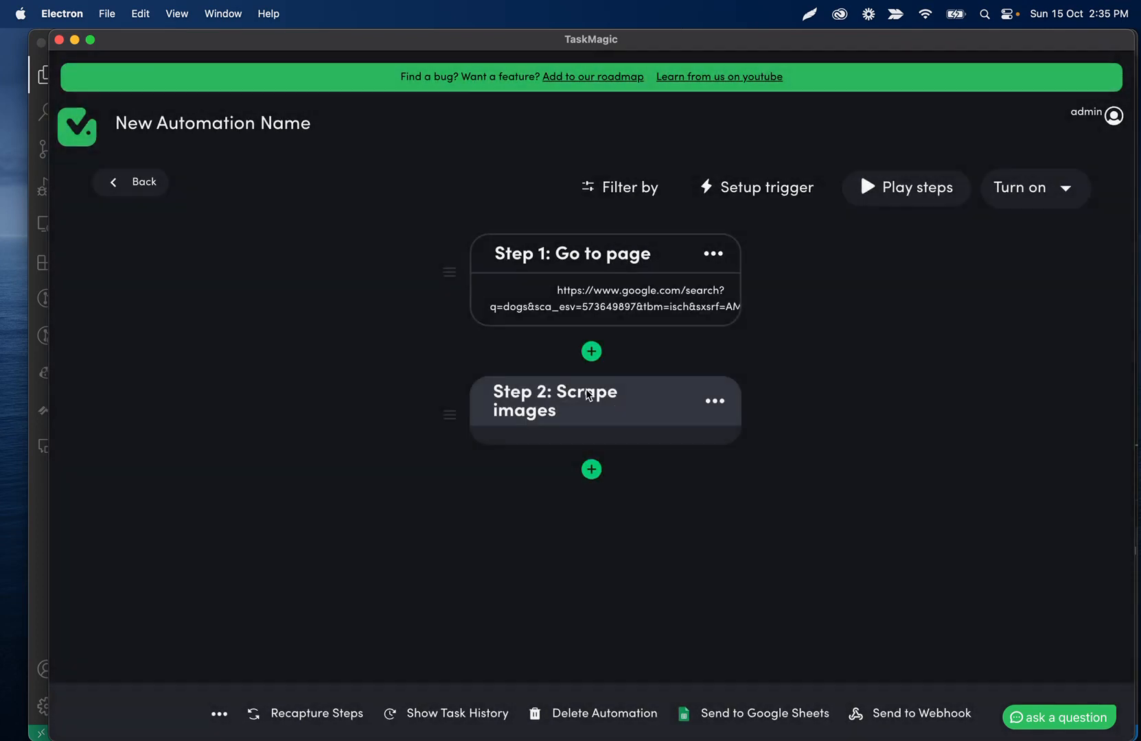
mouse_move(273, 326)
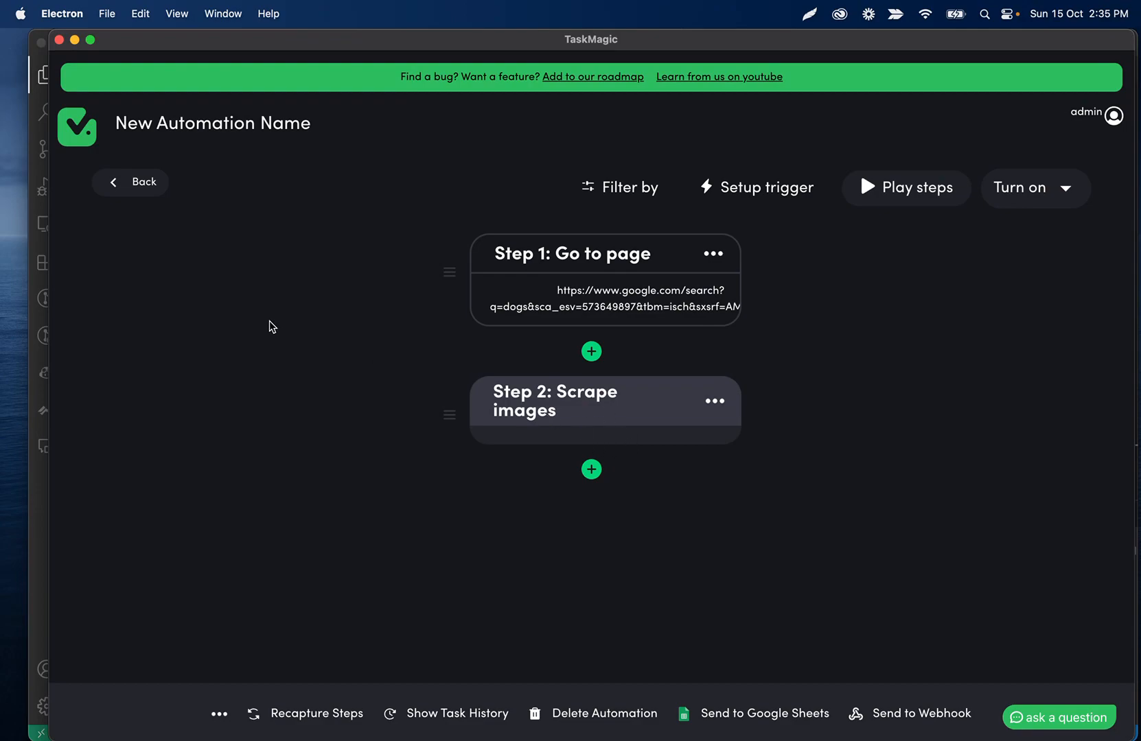